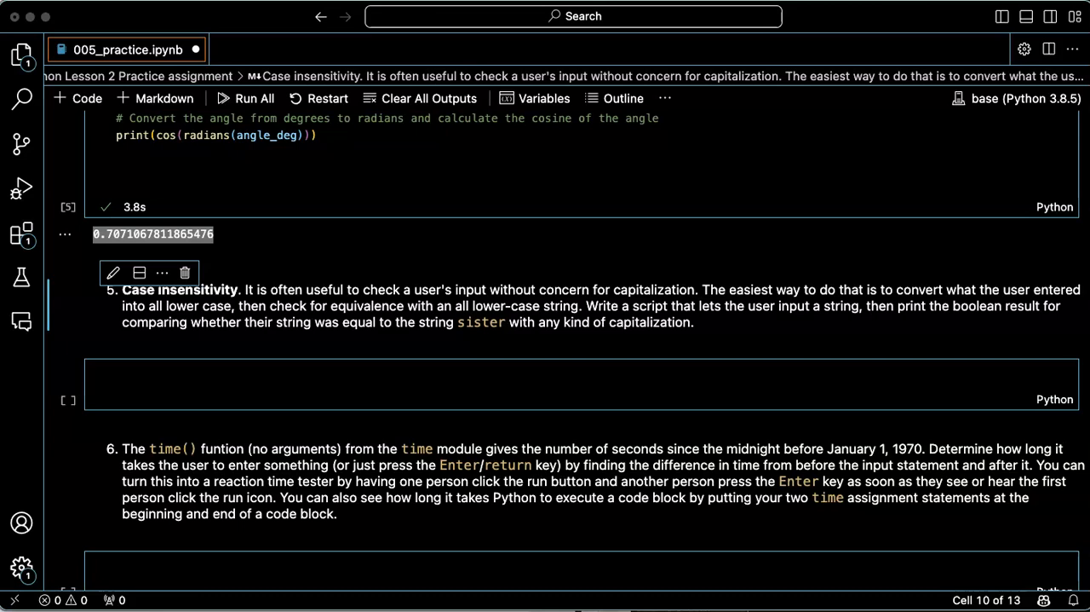
mouse_move(200, 380)
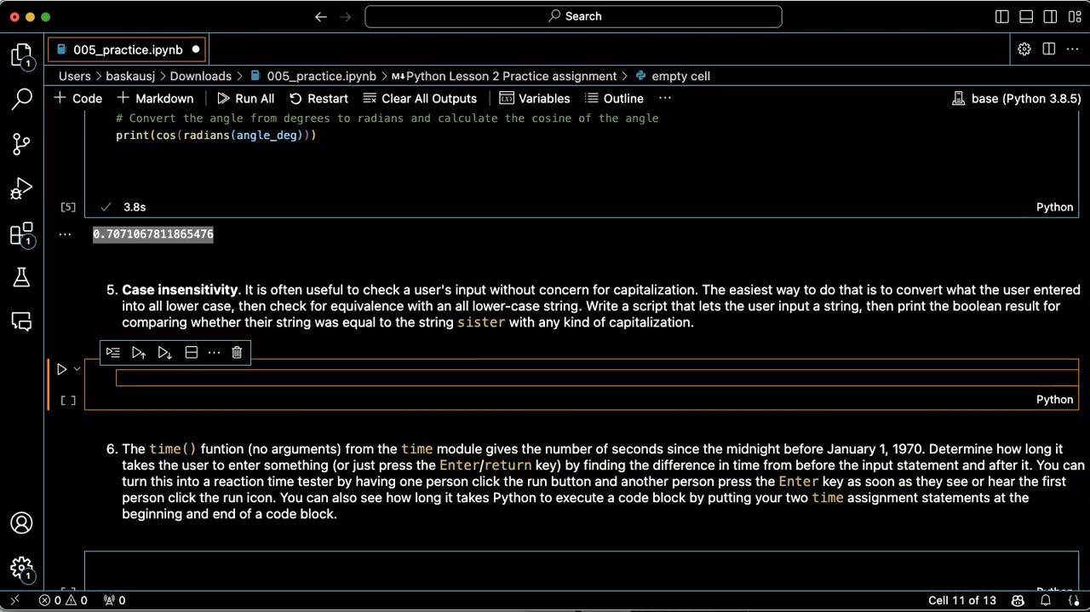
Add a 'Let the user enter' comment and string = input("Enter a string: "), then start a lowercase comment.
text(# Import the cosine function)
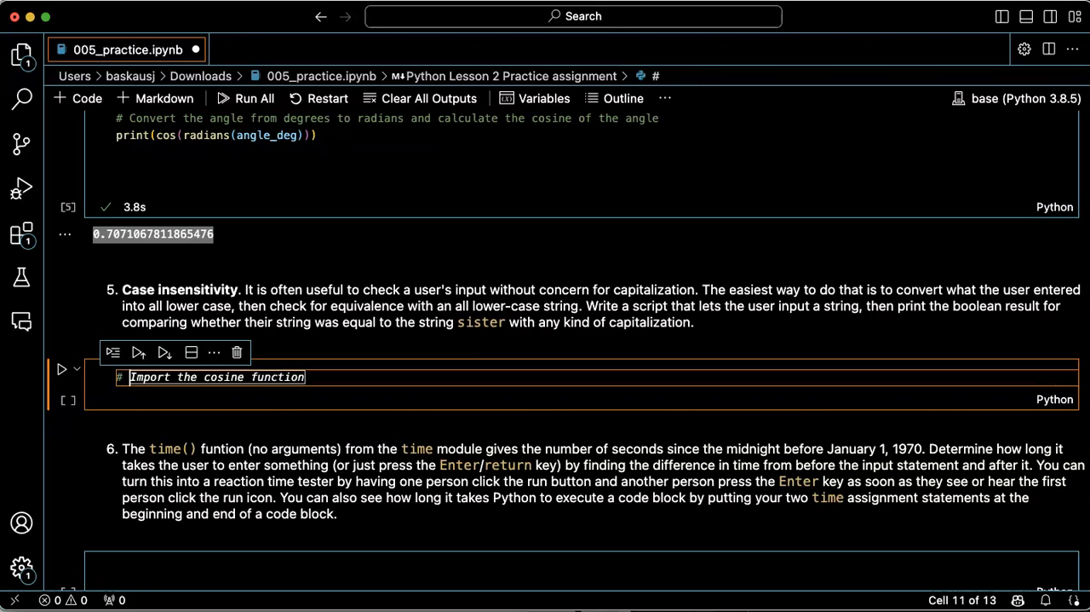
text(# Let)
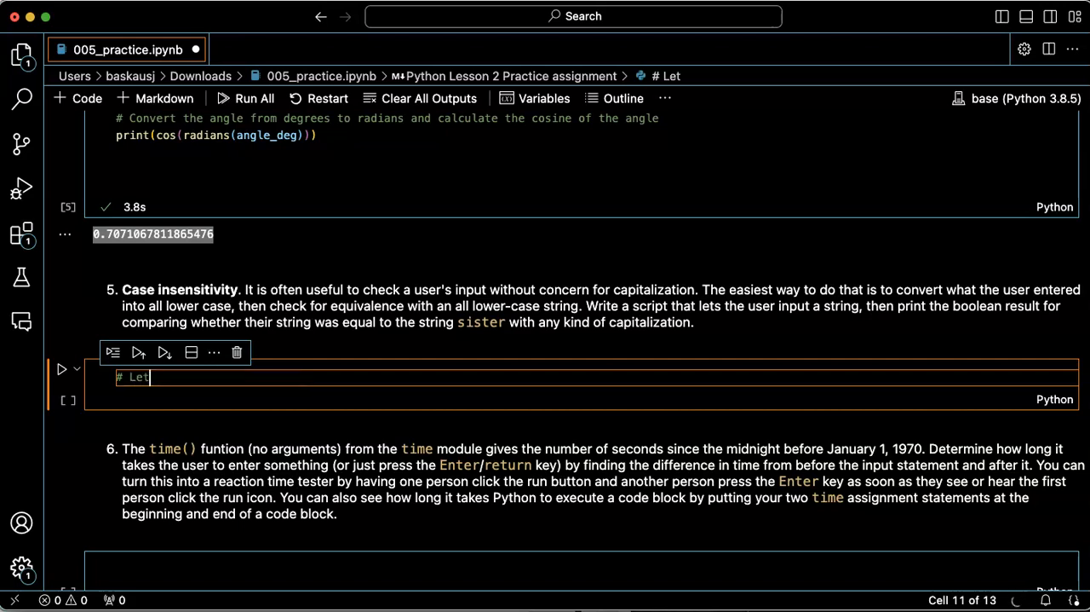
text(the user enter a)
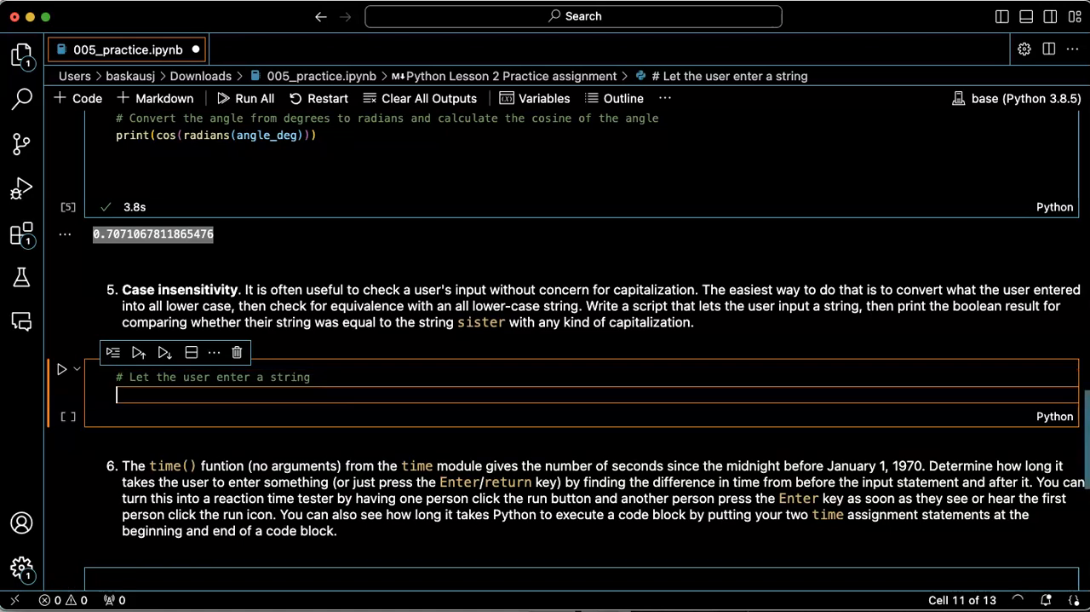
text(string = input("Enter a string: "))
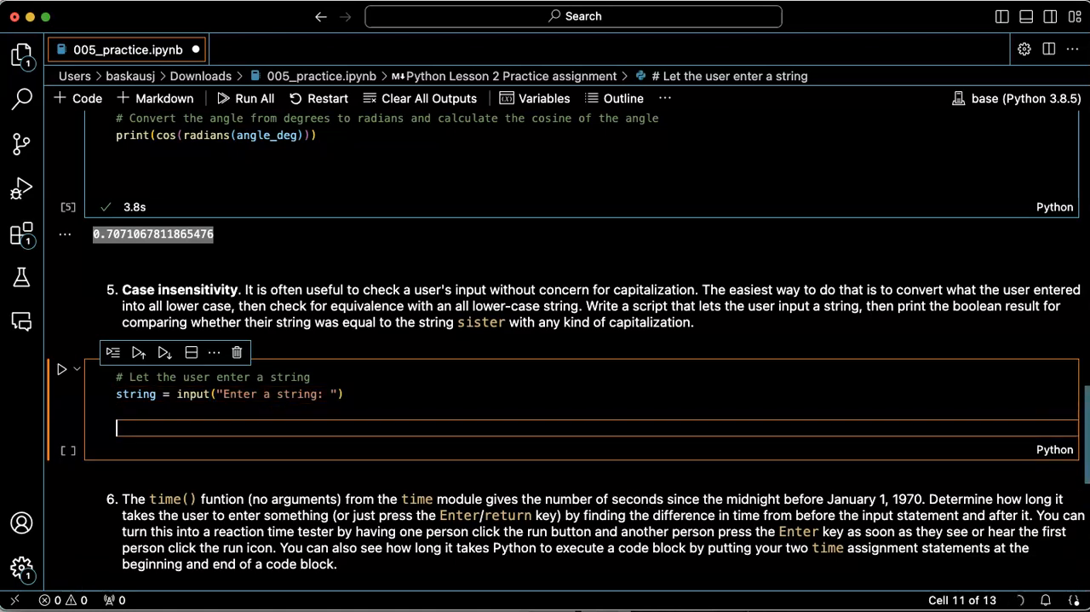
text(s)
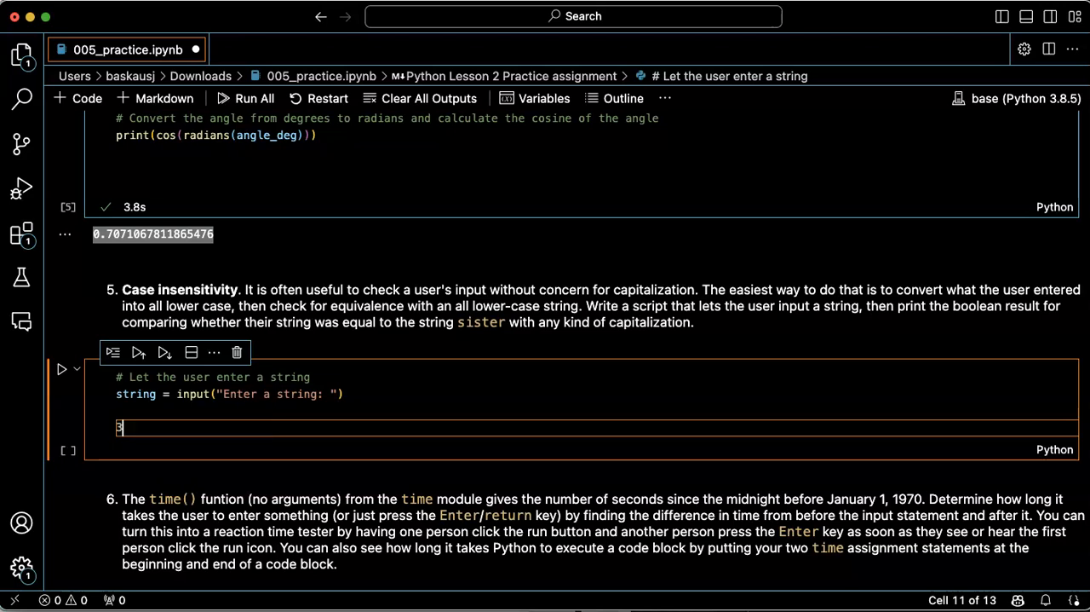
text(# Convert the string to lo)
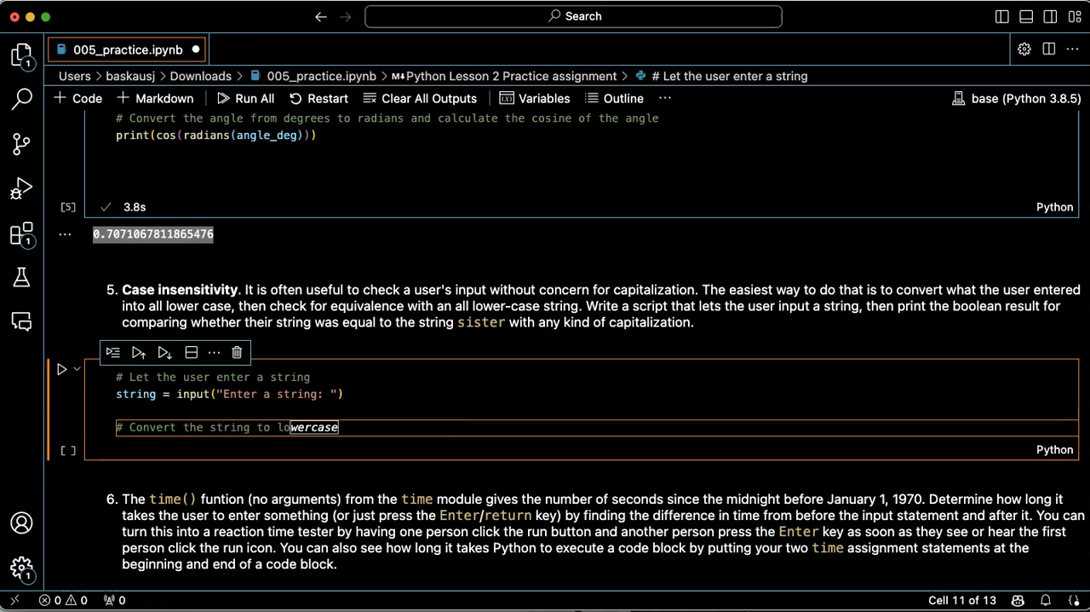
Add string_lower = string.lower() followed by the comment '# Print out the lowercase string'.
text(string_lower = string.lower())
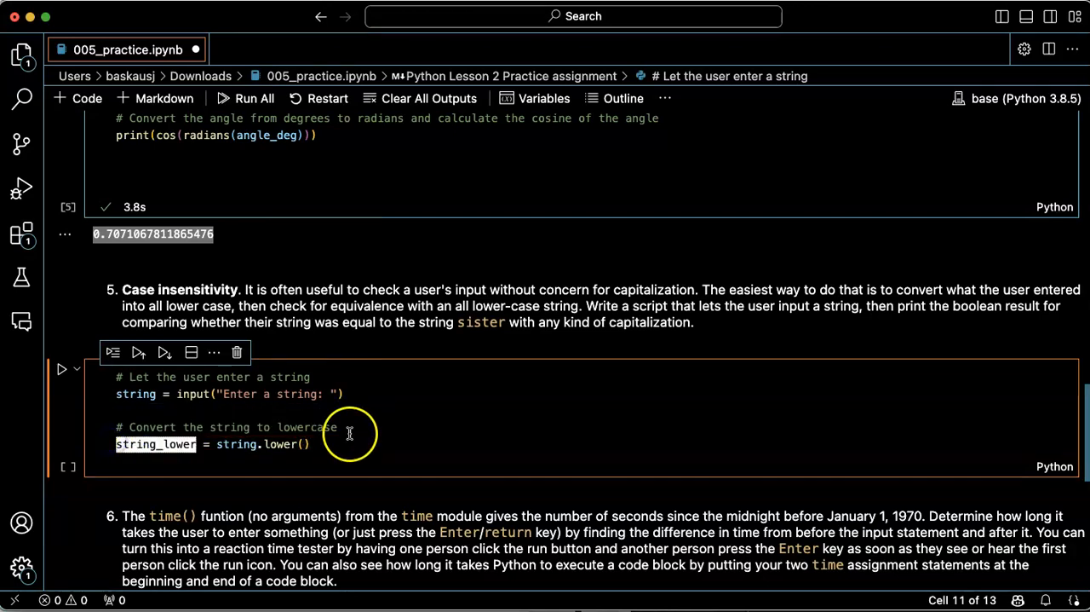
click(390, 444)
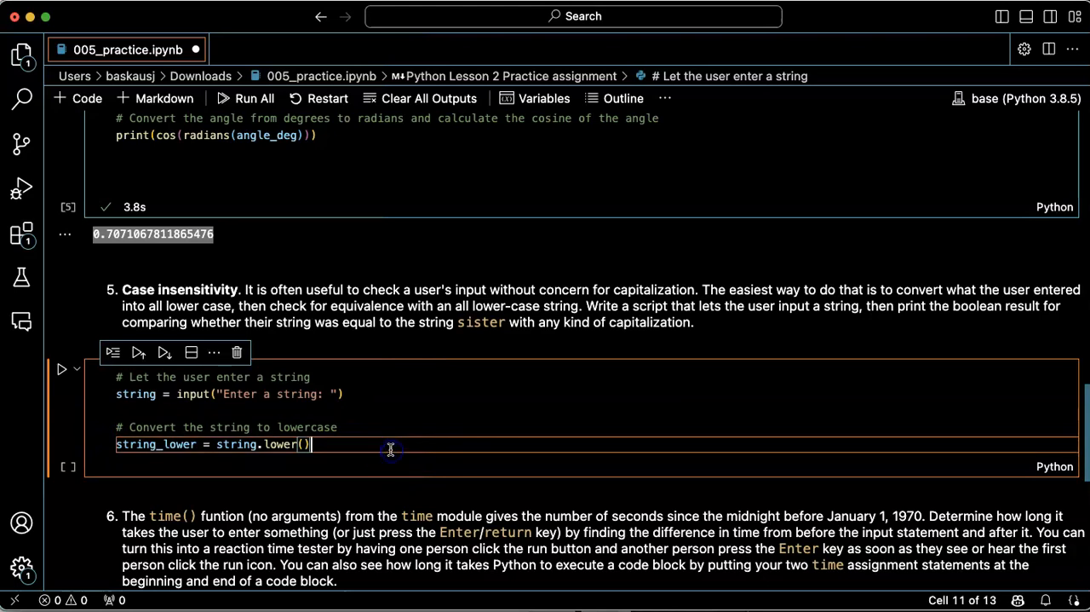
text(# Print out the lowercase string)
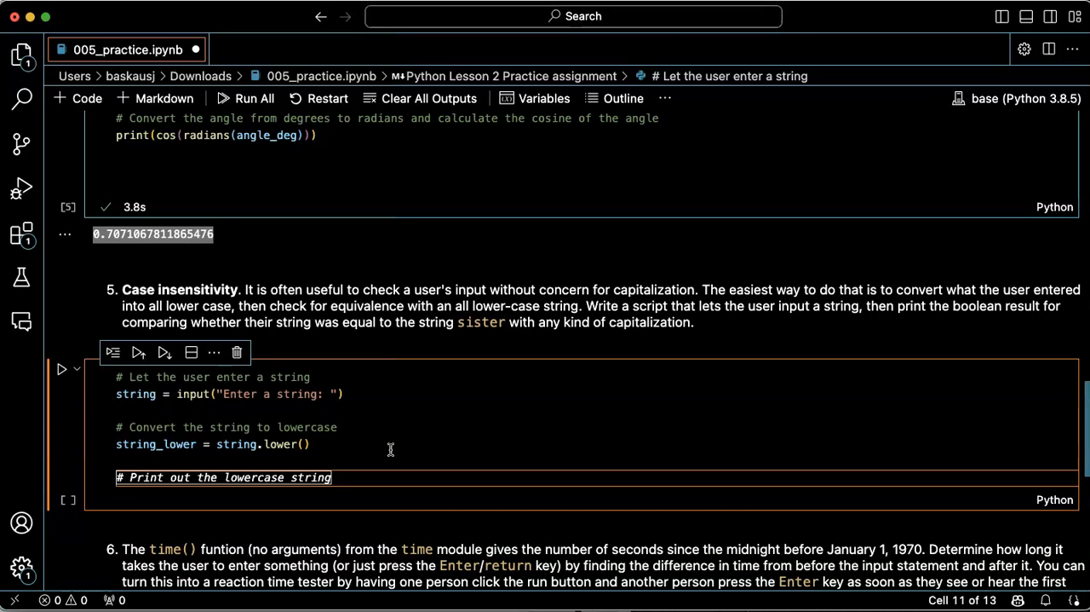
Rewrite the comment as an equality check and write print(string_lower == "sister").
text(# Check i)
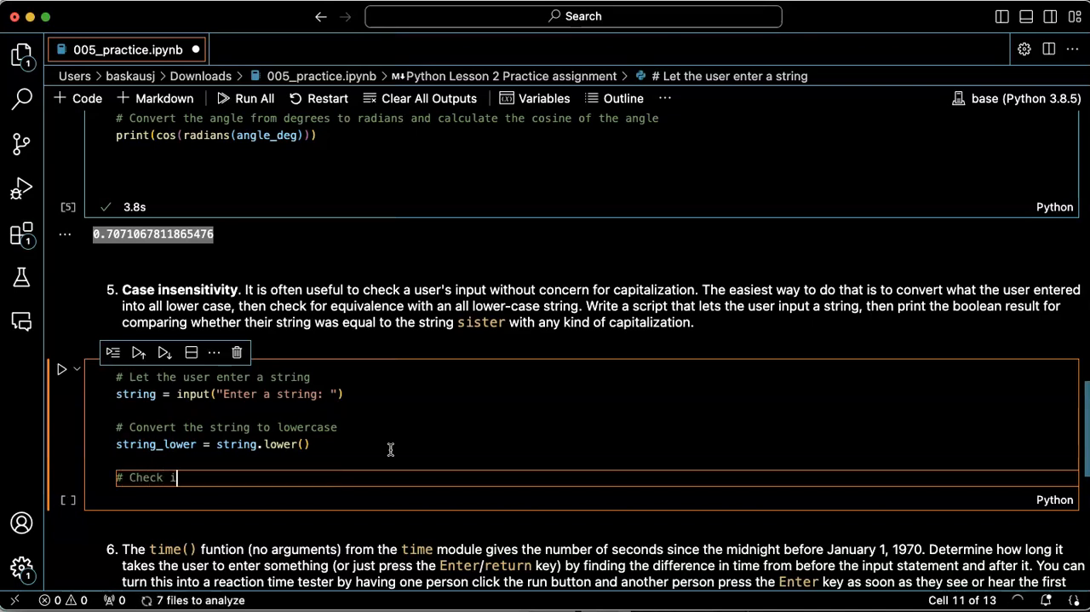
text(f the string contains the letter 'a')
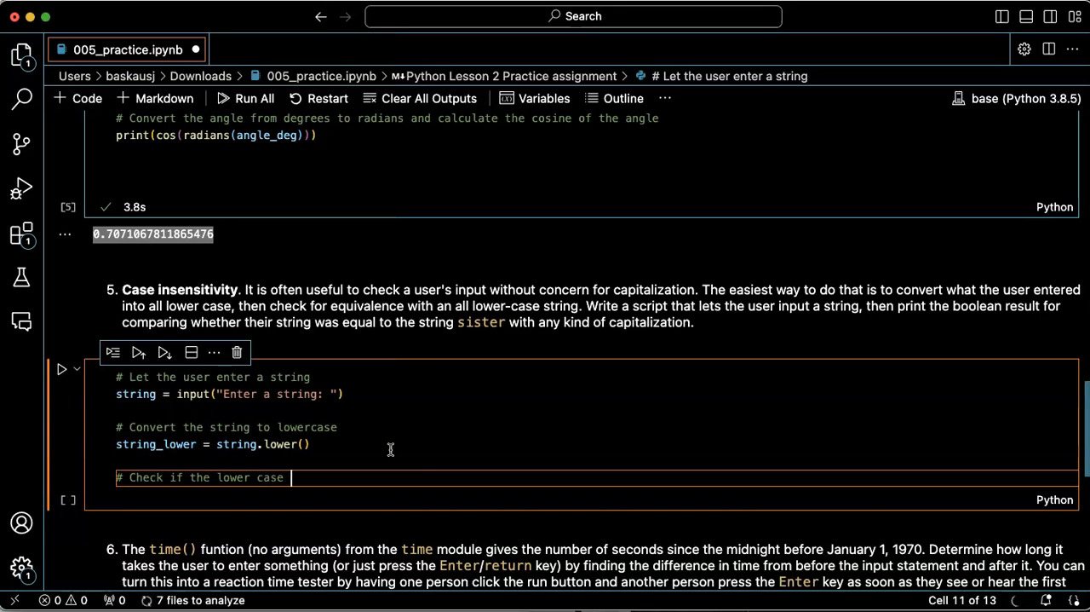
text(contains the letter 'a')
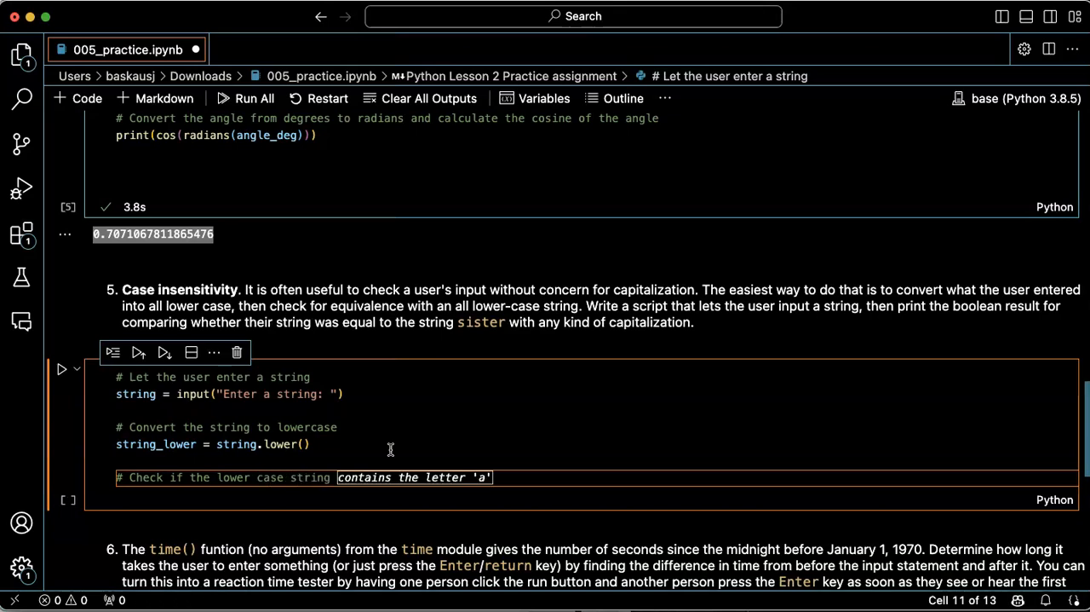
text(equals "yes")
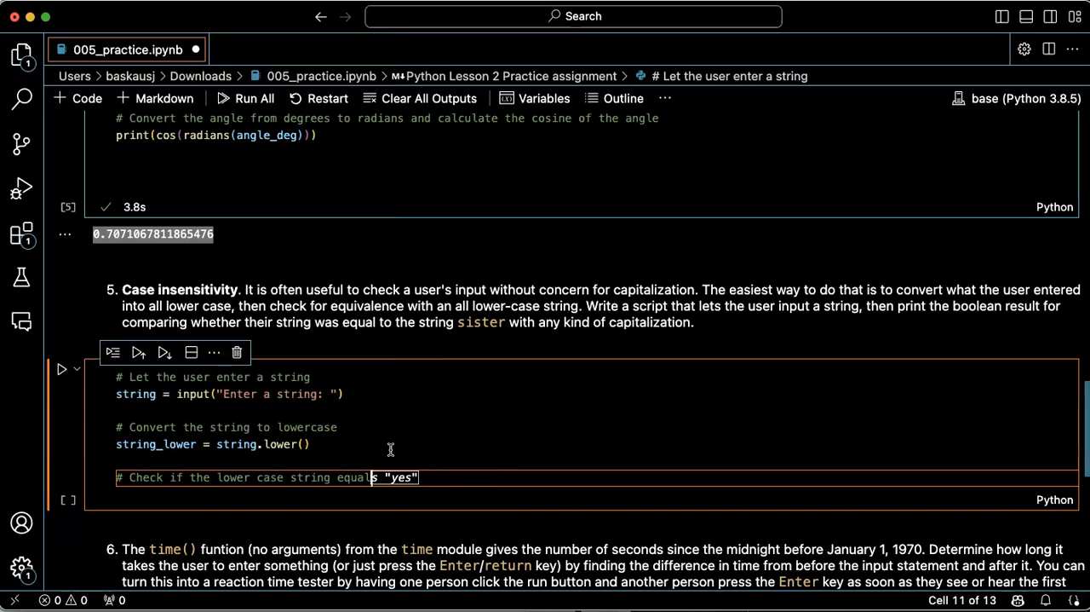
text(sister")
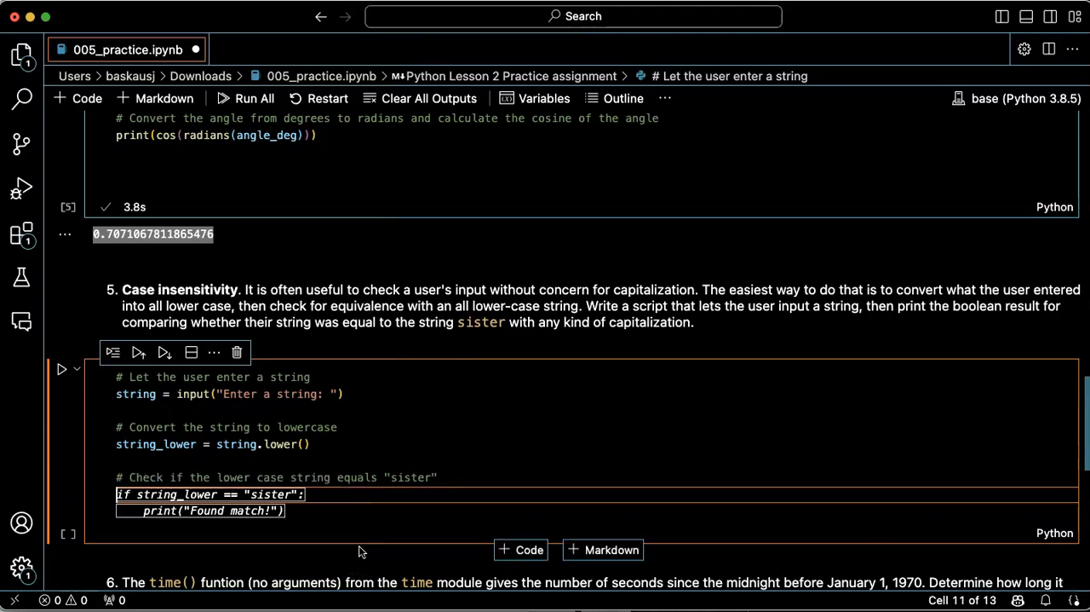
mouse_move(355, 545)
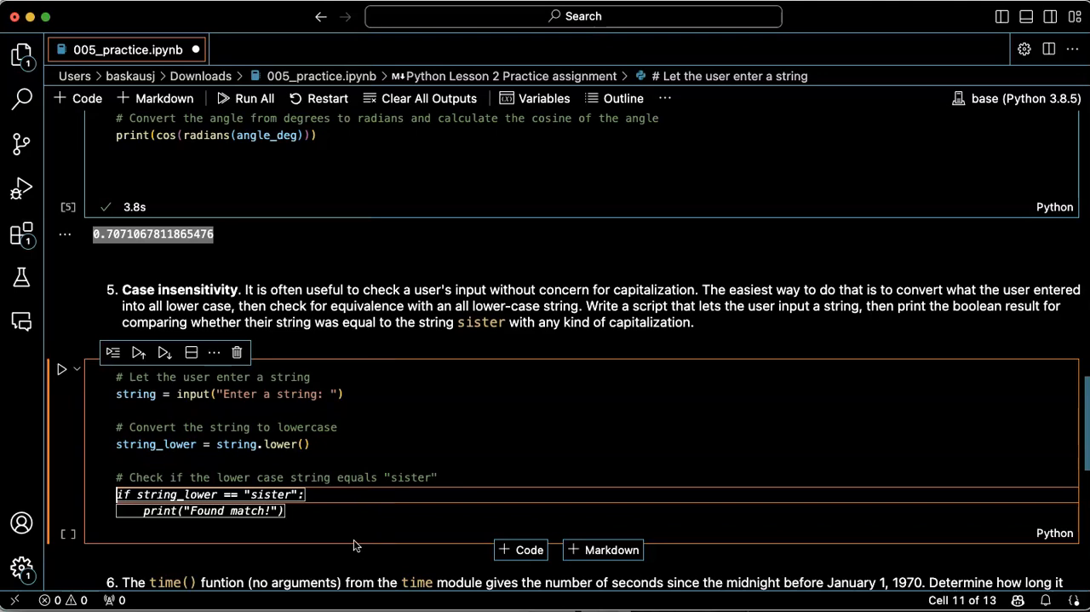
mouse_move(335, 538)
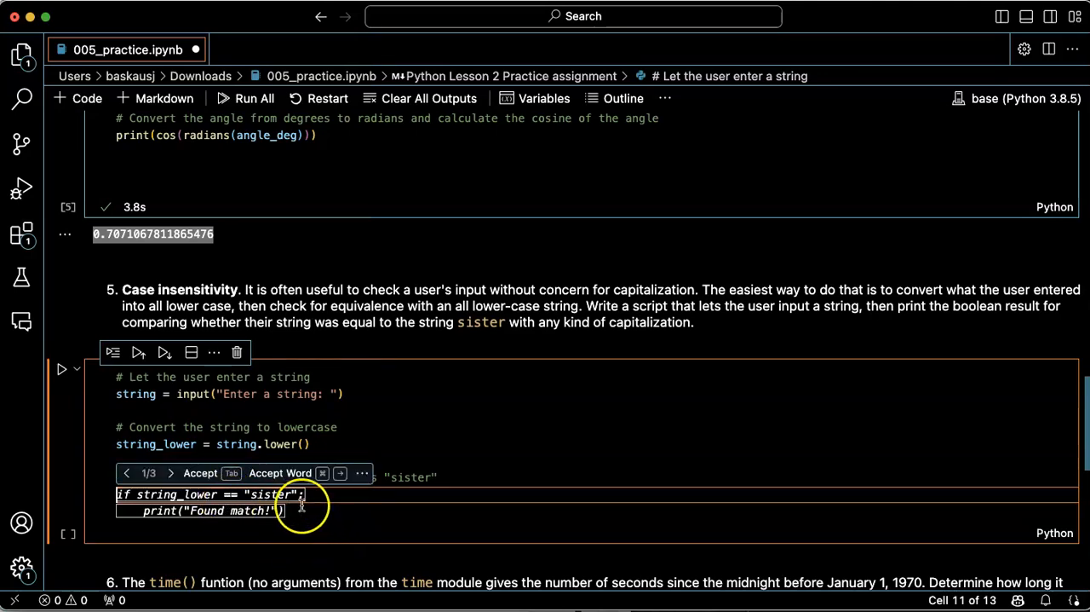
mouse_move(308, 508)
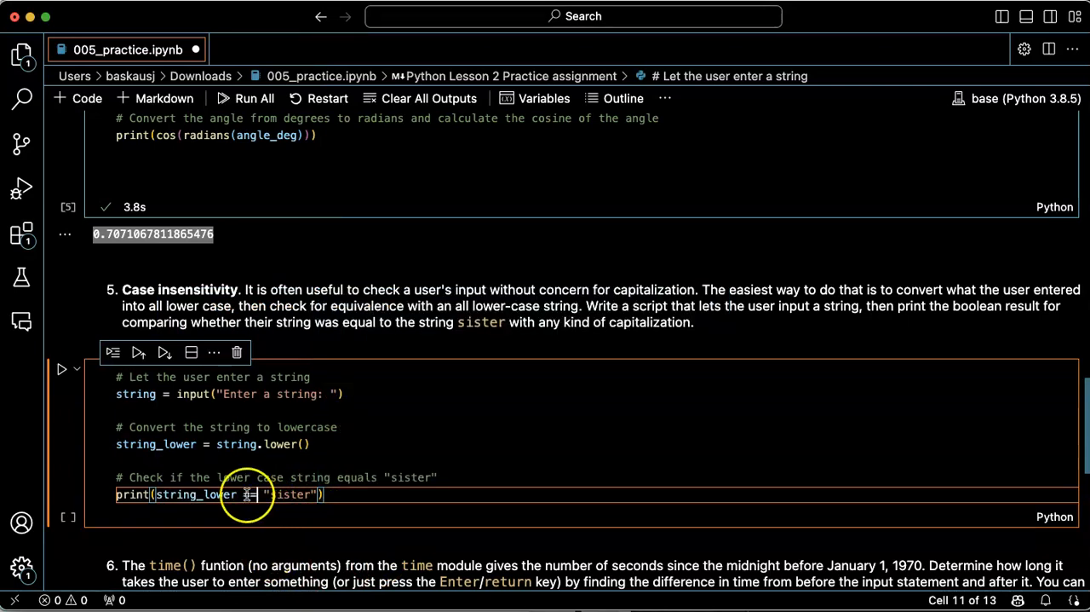
text(=)
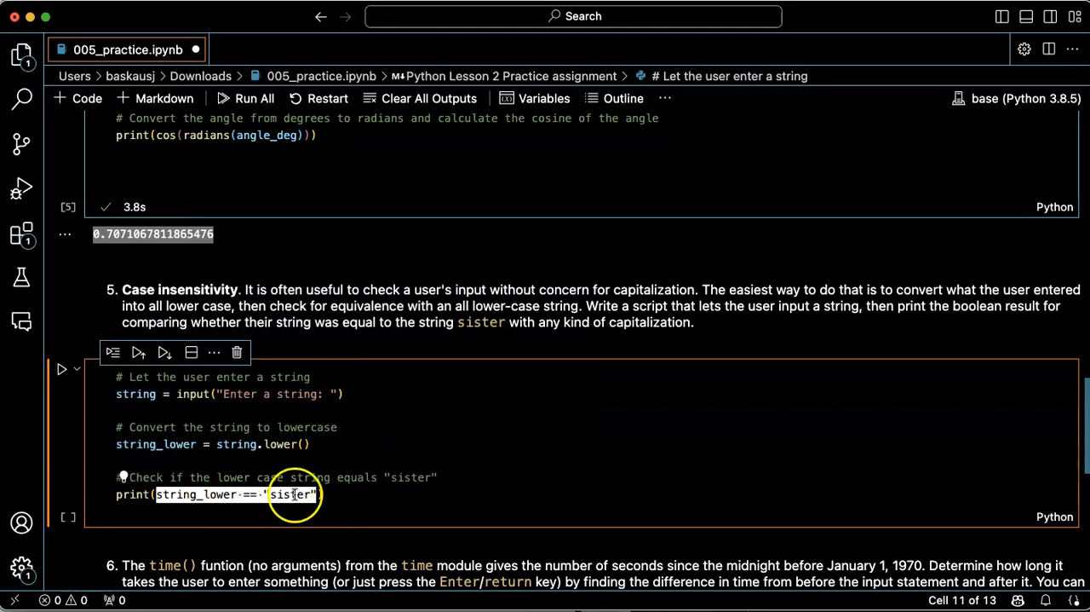
mouse_move(132, 494)
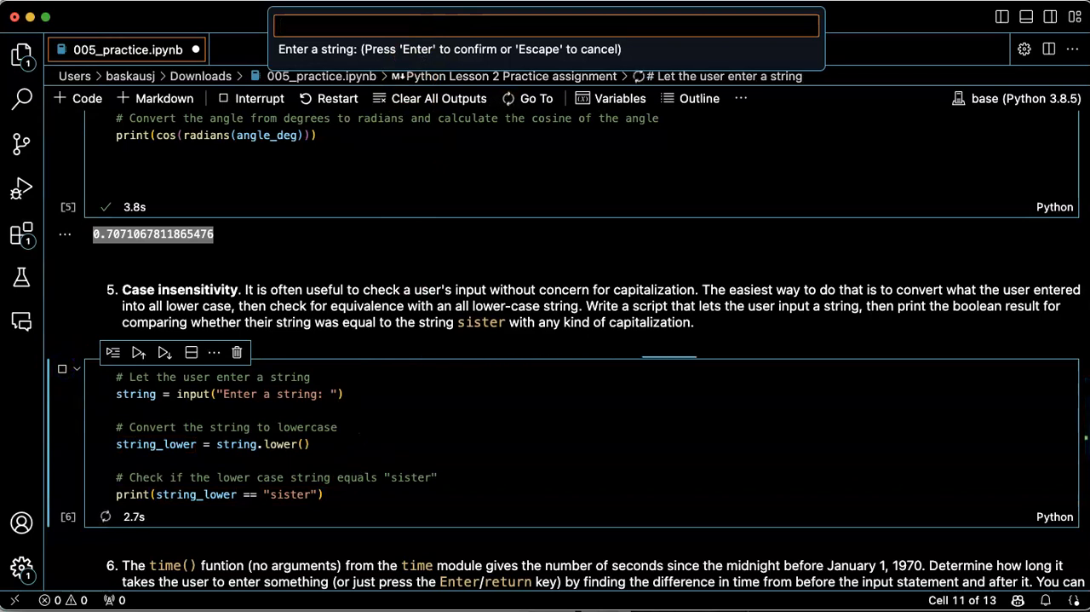
Test the cell with the inputs 'sister' and 'brother'.
text(st)
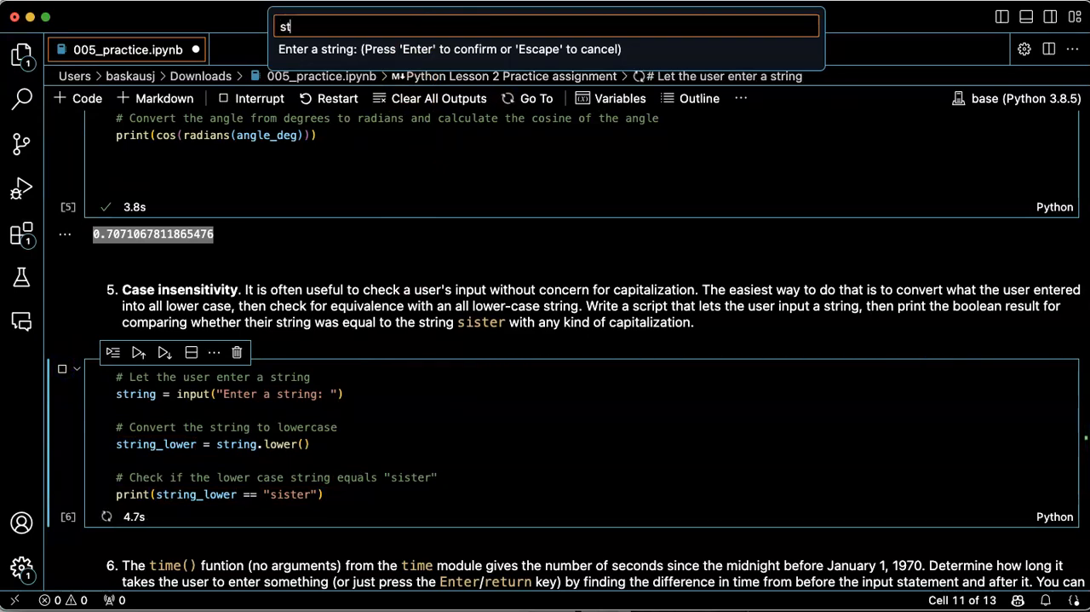
text(ister)
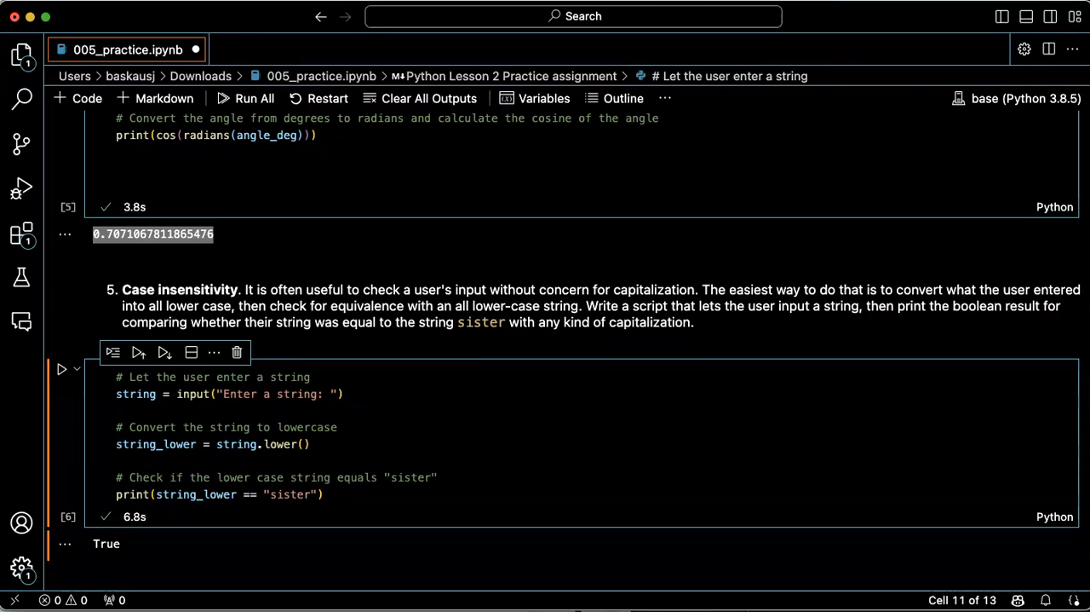
click(61, 369)
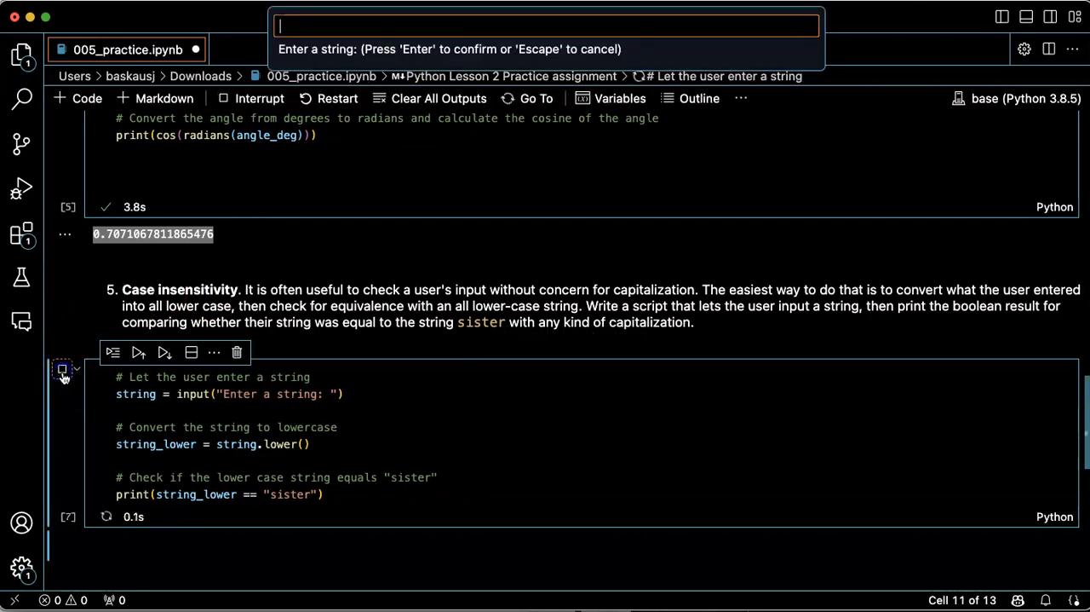
text(brother)
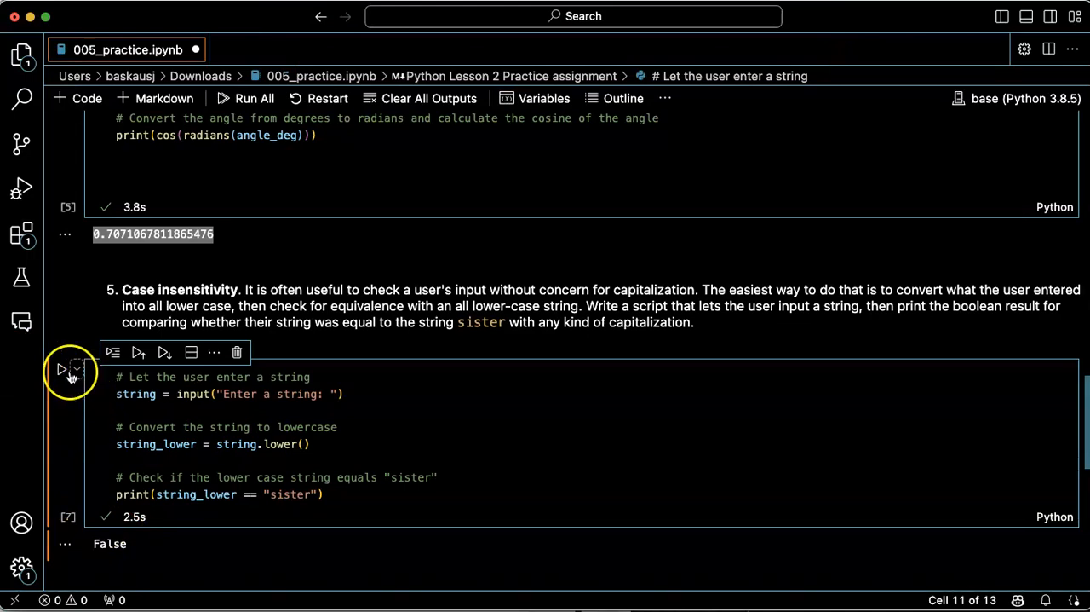
Rerun the cell with a mixed-case 'Sis…' input and then an uppercase string.
click(61, 369)
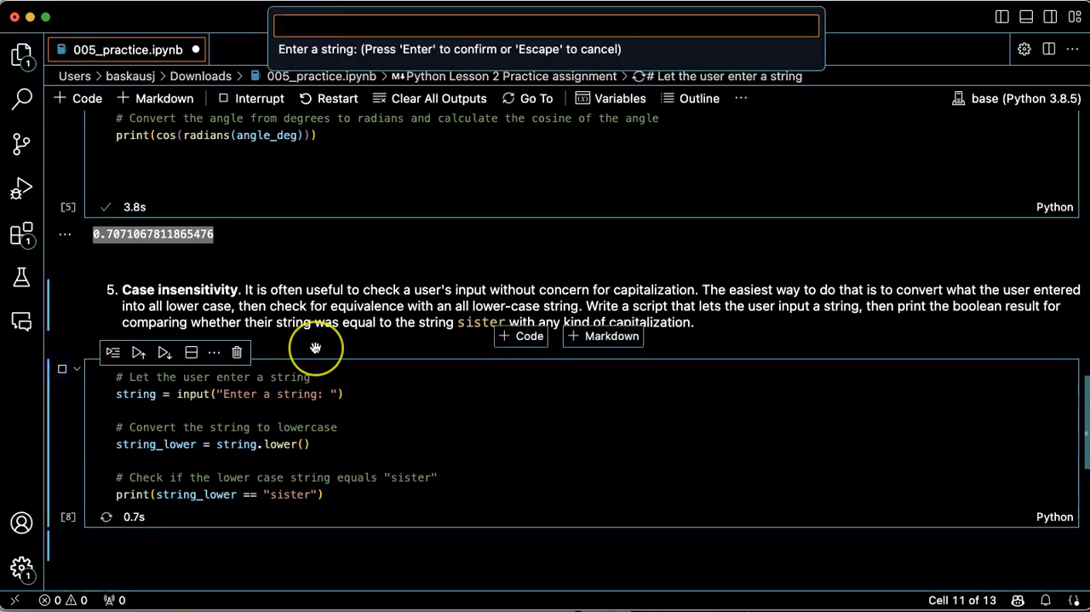
text(S)
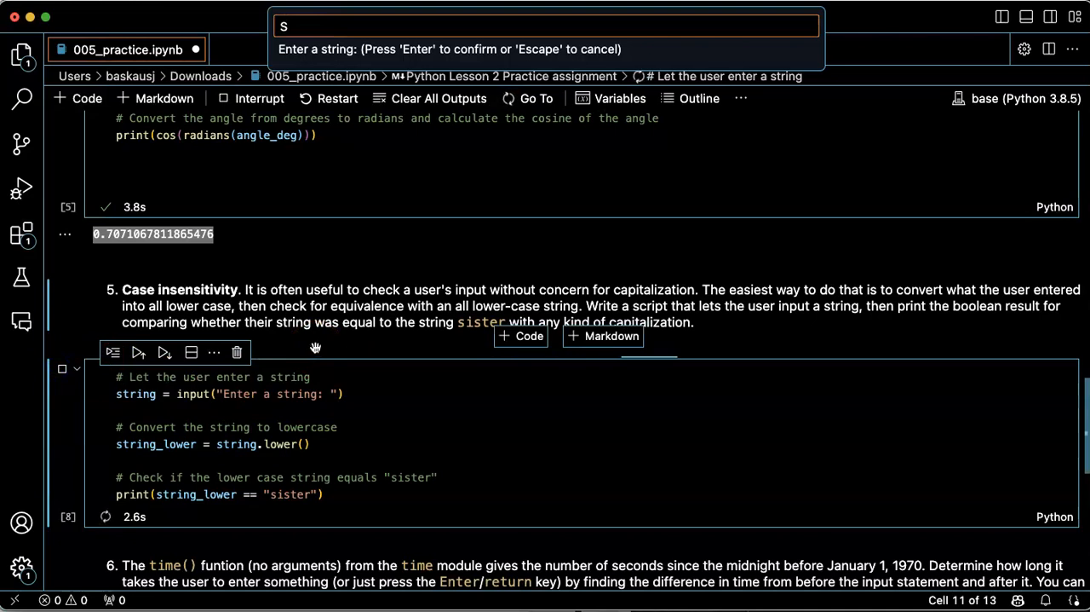
text(is)
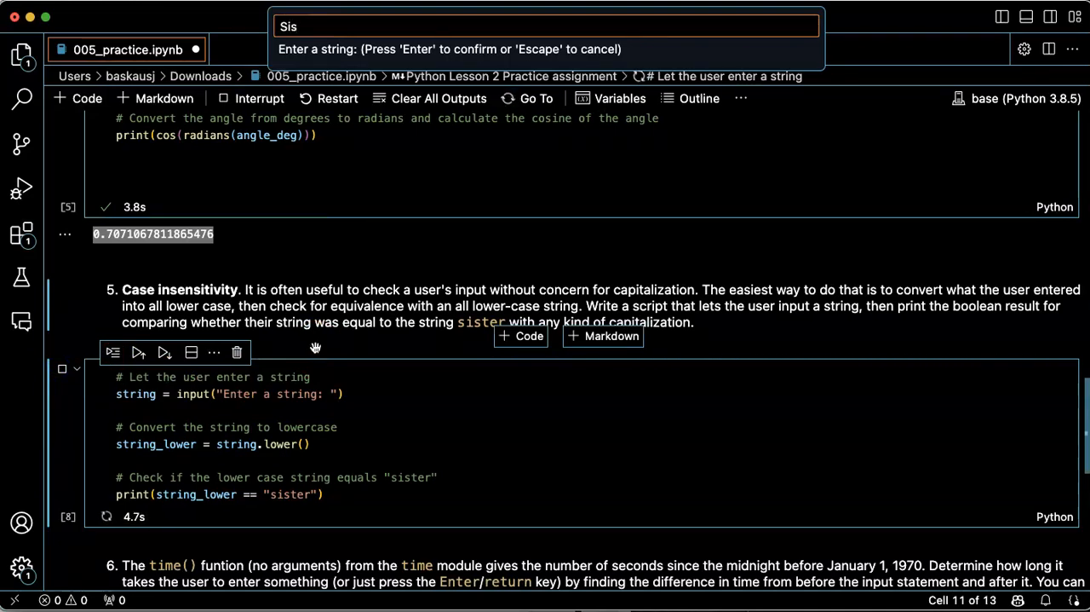
key(Return)
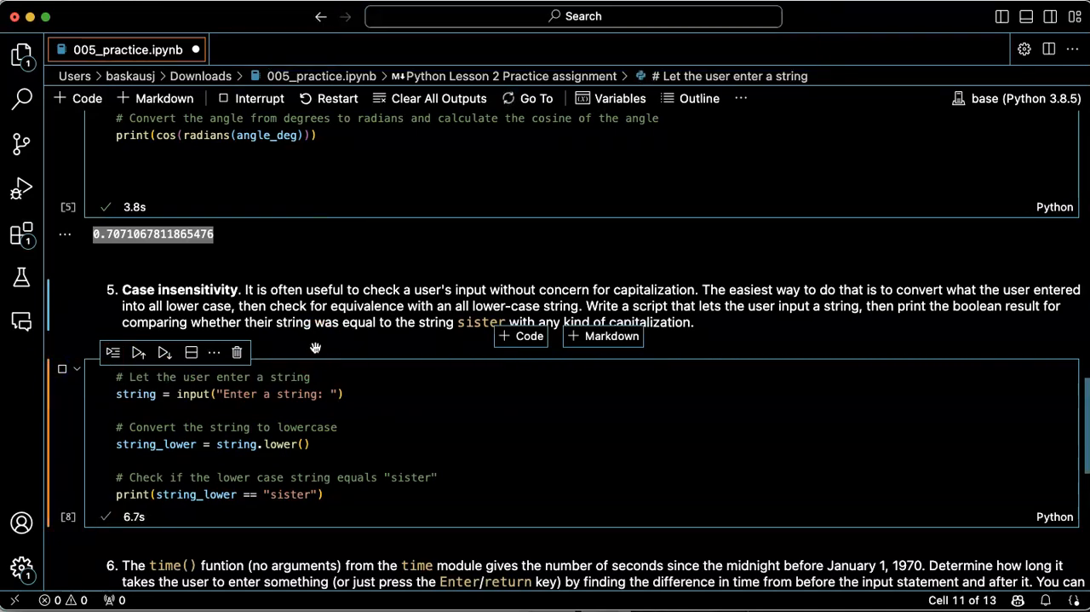
click(138, 352)
text(SIS)
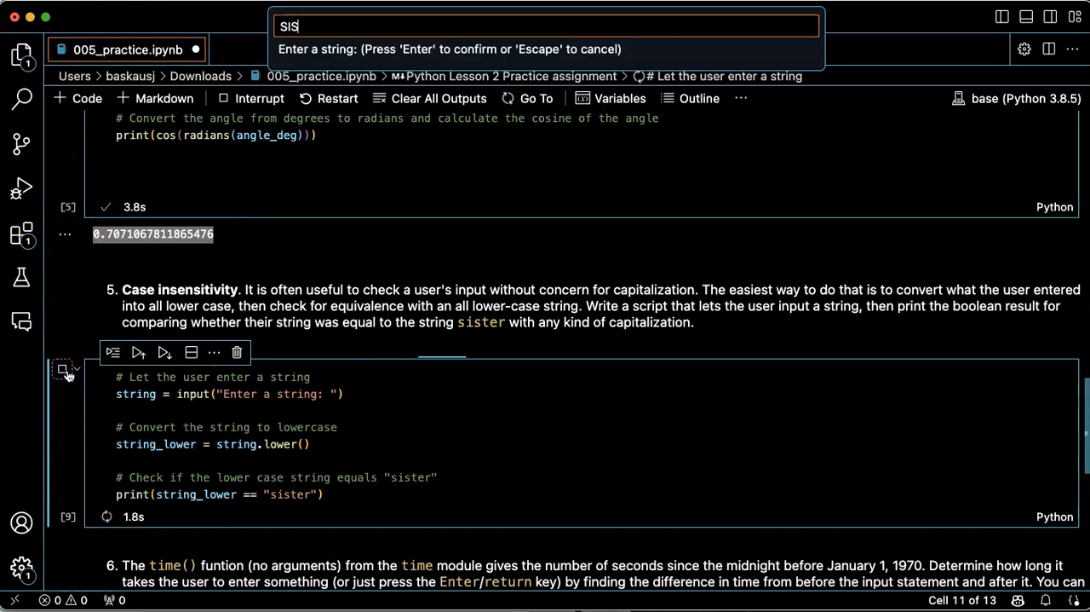
key(Return)
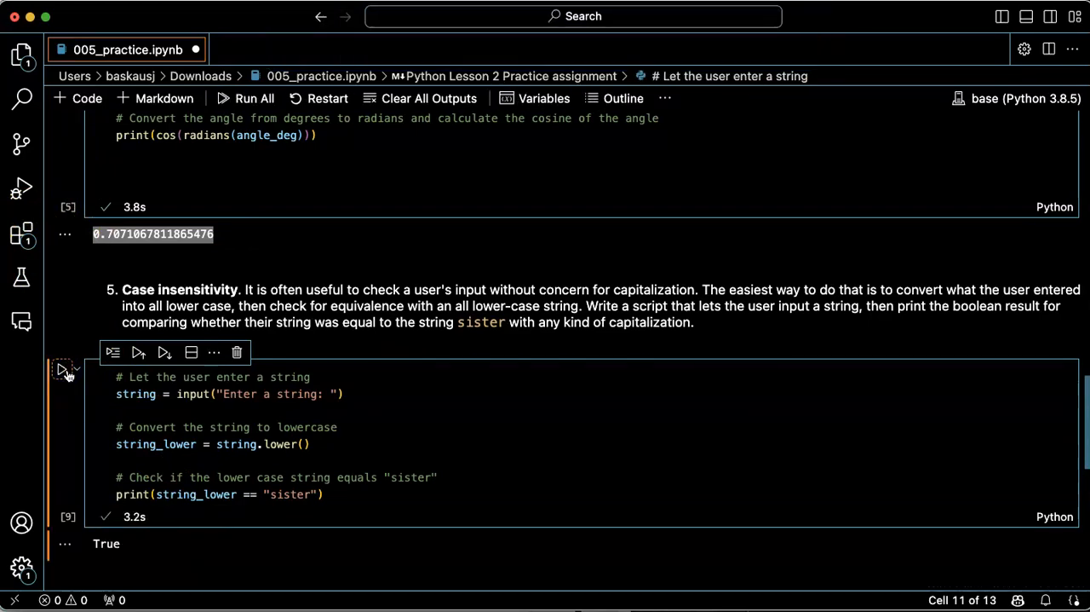
mouse_move(347, 311)
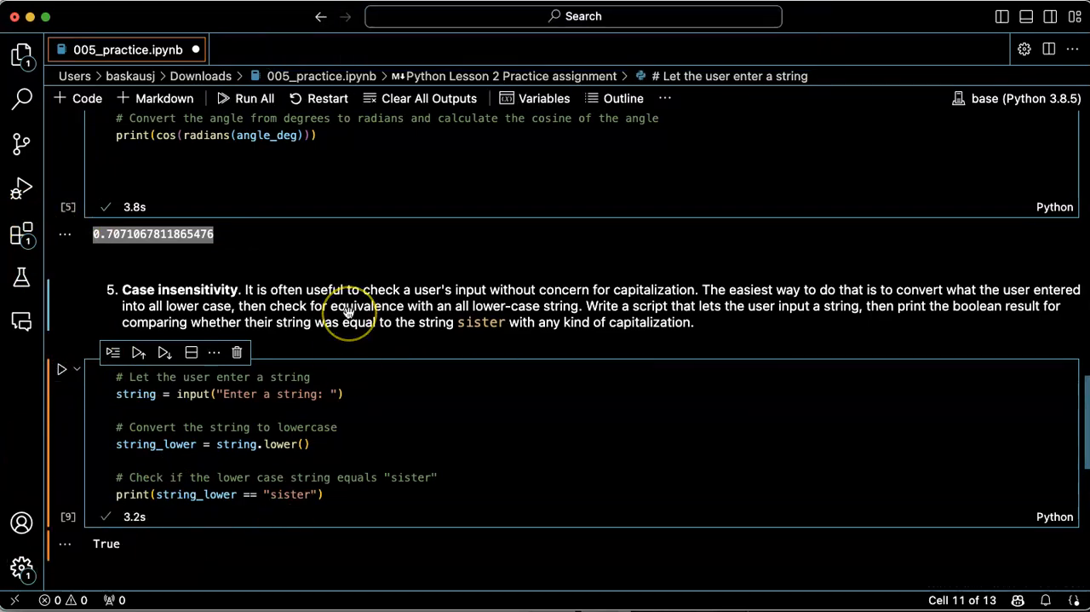
mouse_move(387, 407)
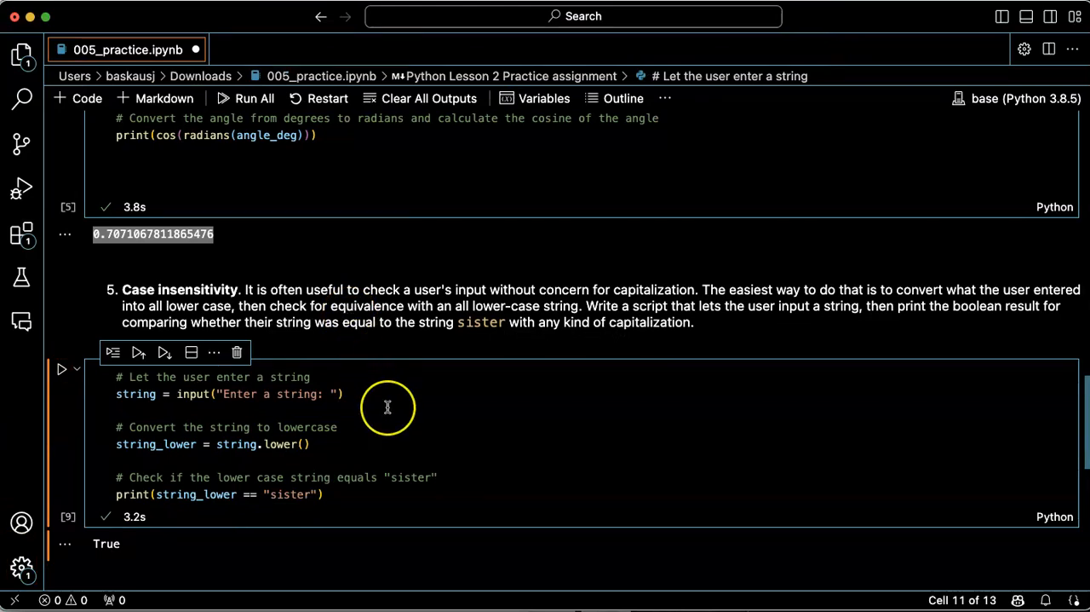
mouse_move(377, 460)
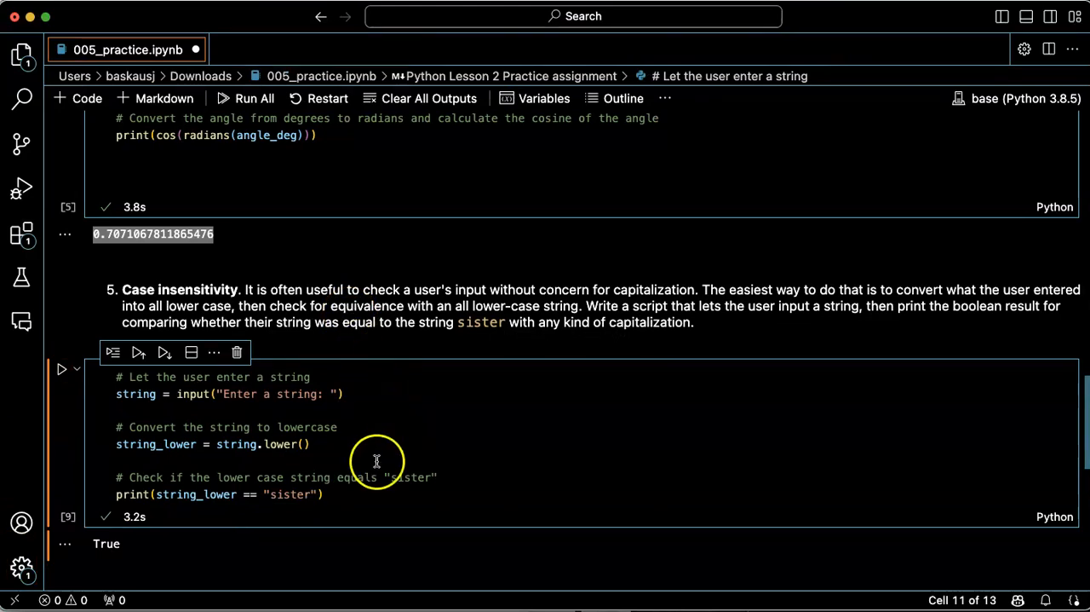
mouse_move(295, 494)
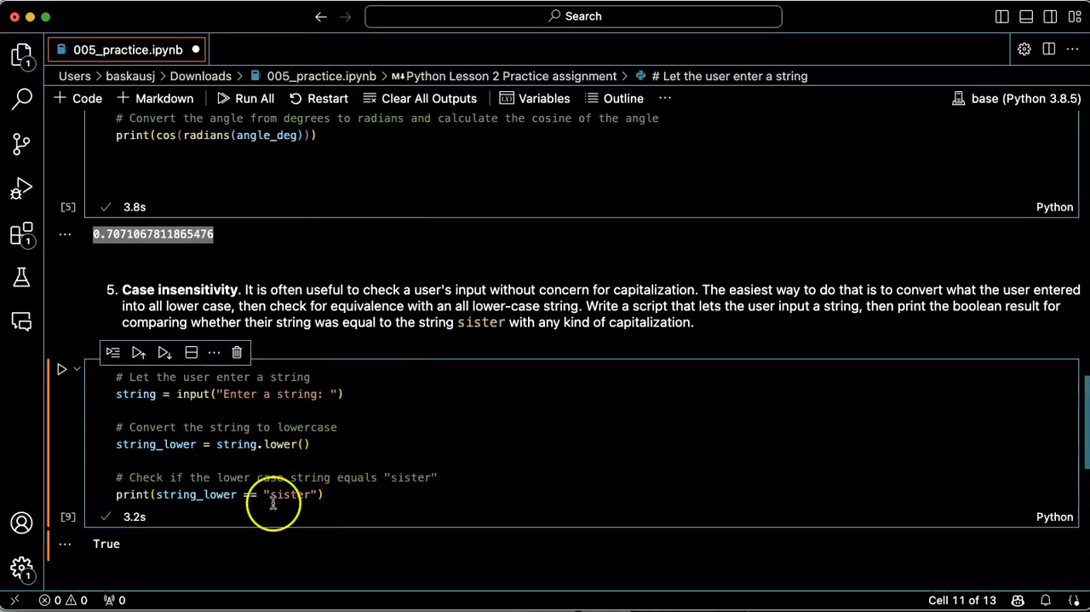
mouse_move(237, 568)
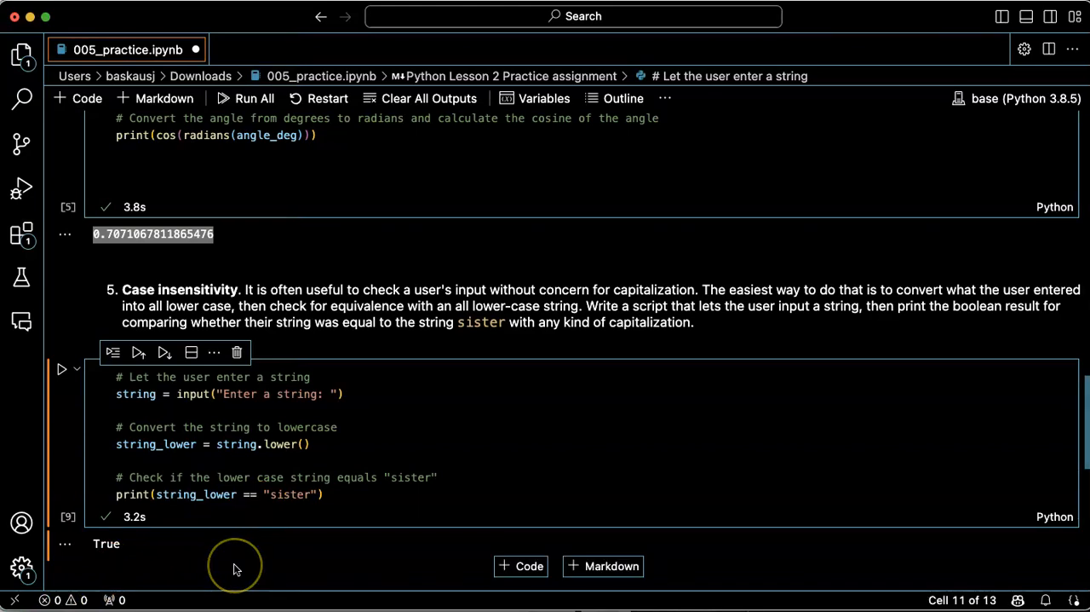
mouse_move(389, 437)
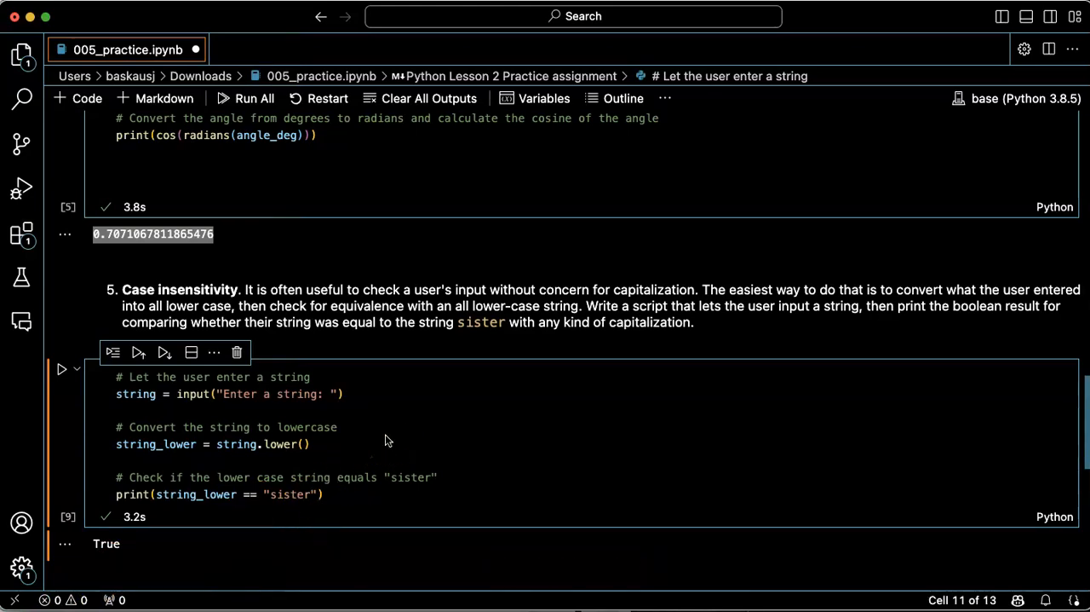
mouse_move(305, 463)
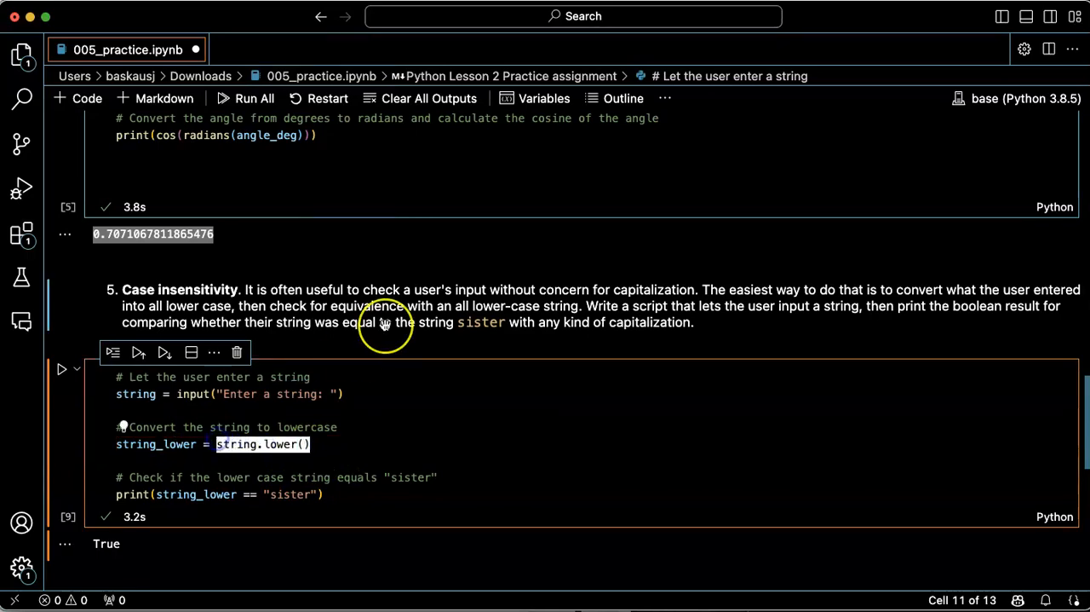
mouse_move(359, 394)
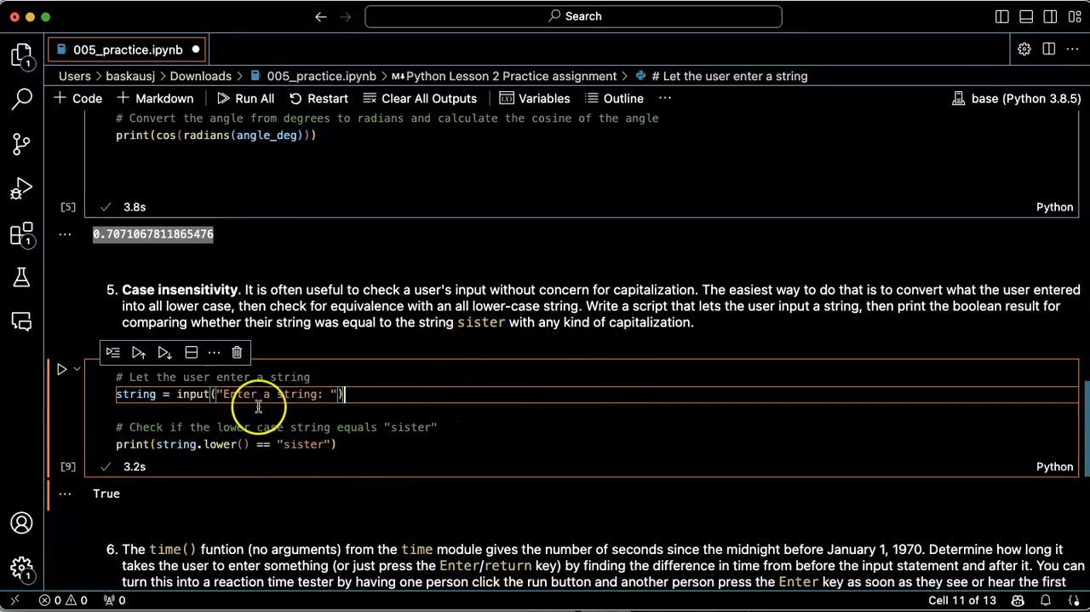
mouse_move(208, 444)
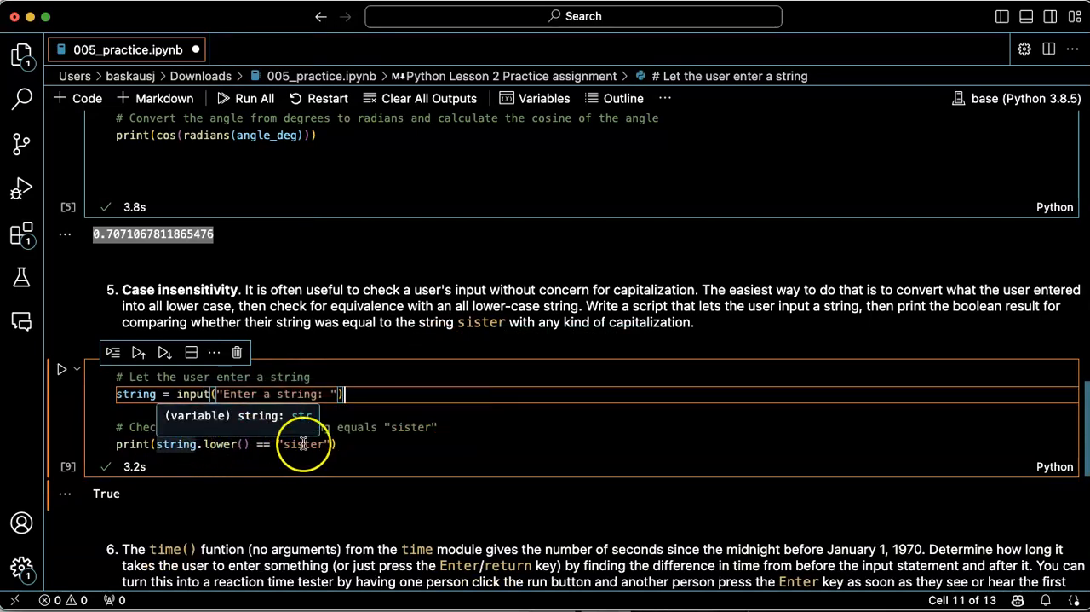
mouse_move(38, 377)
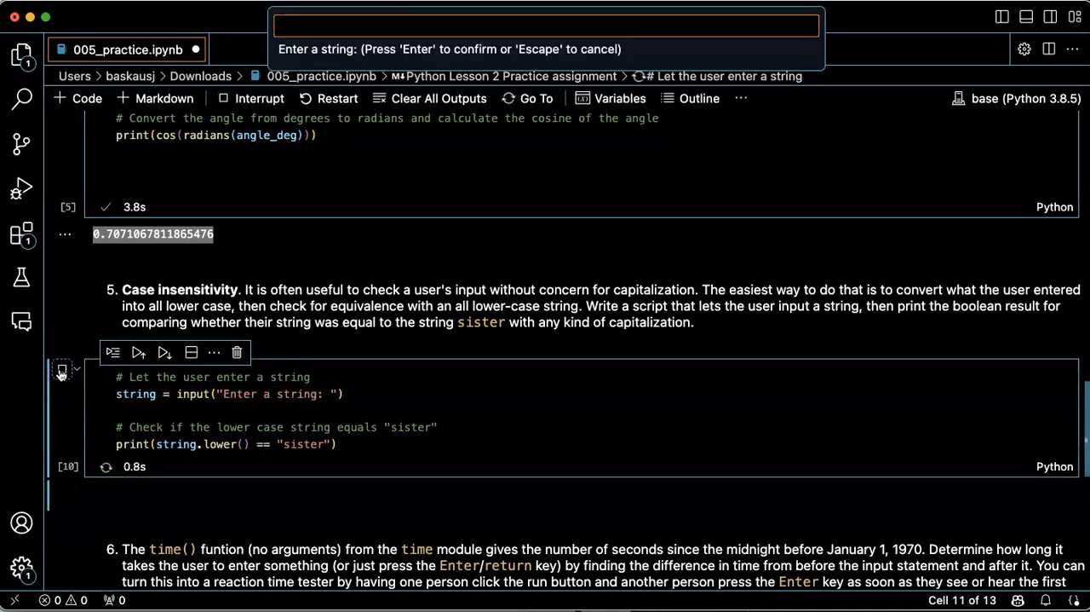
Try inputs such as 'sisteR', then submit '$ister' to get False.
text(s)
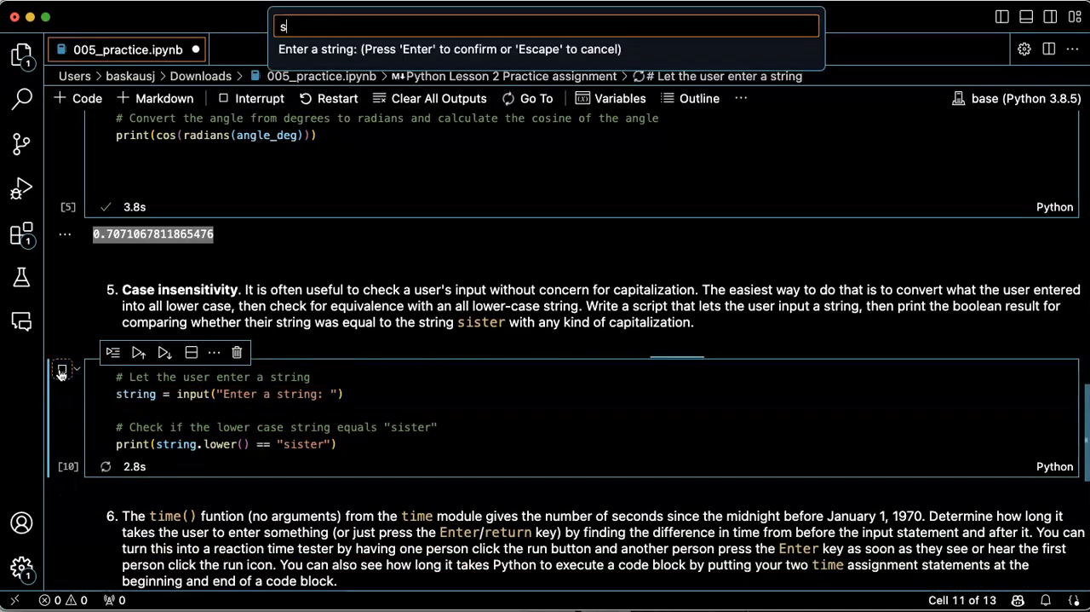
text(ist)
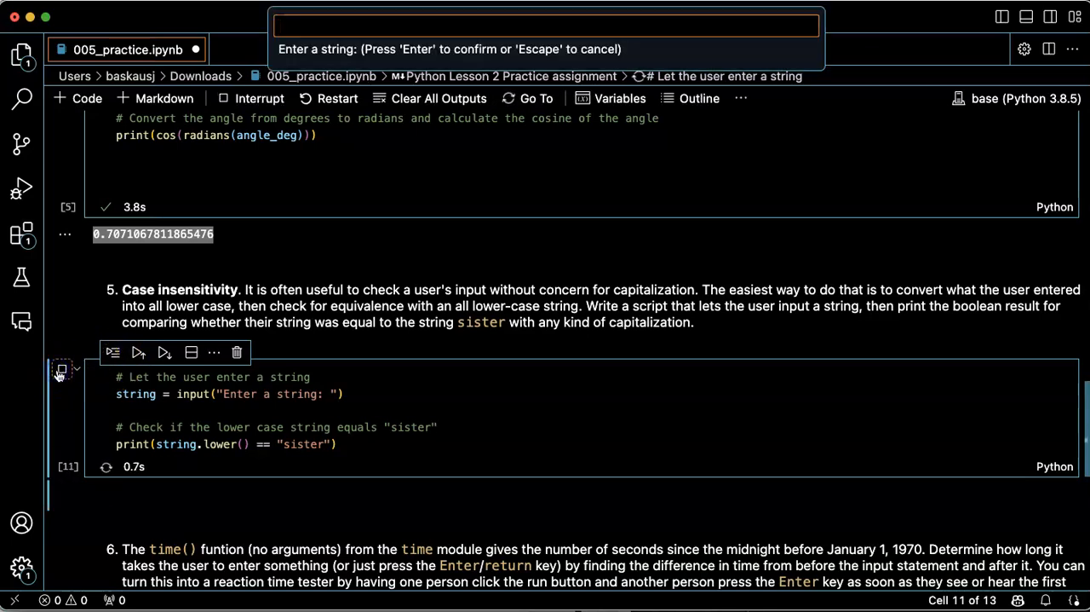
text(siste)
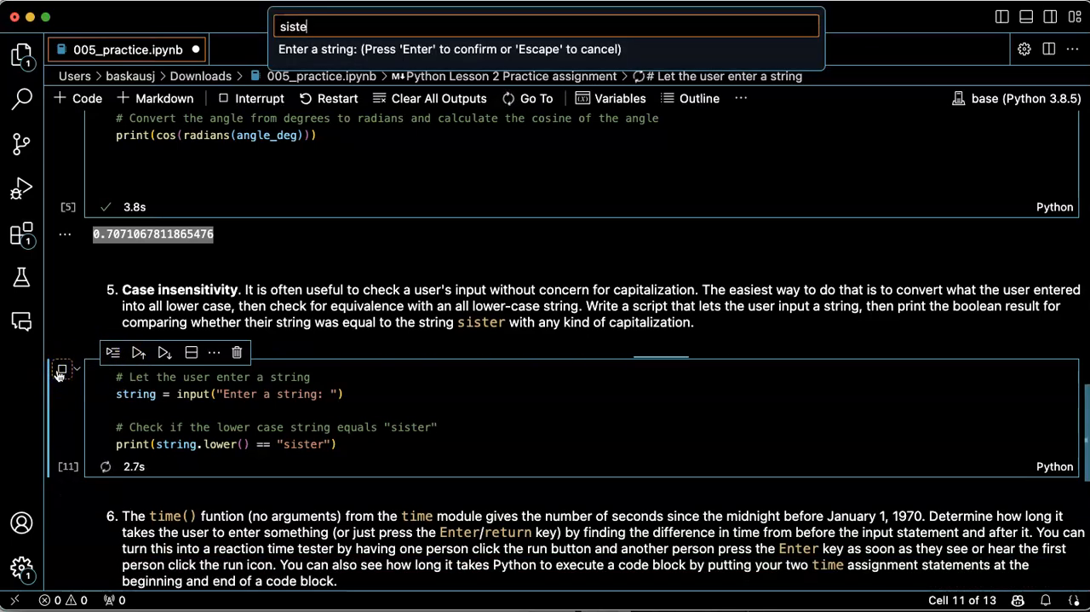
text(R)
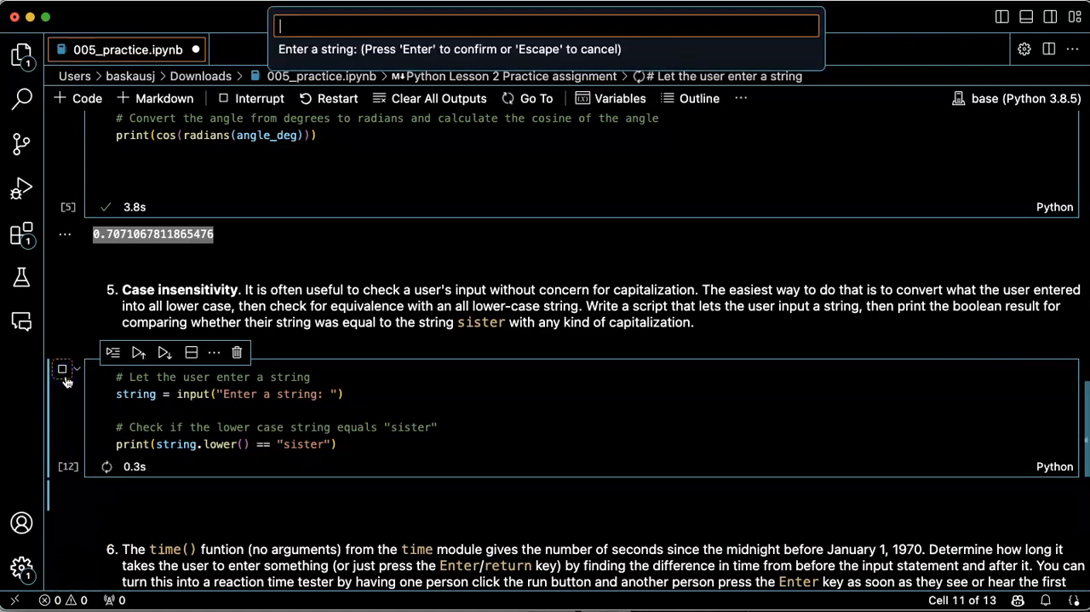
text($)
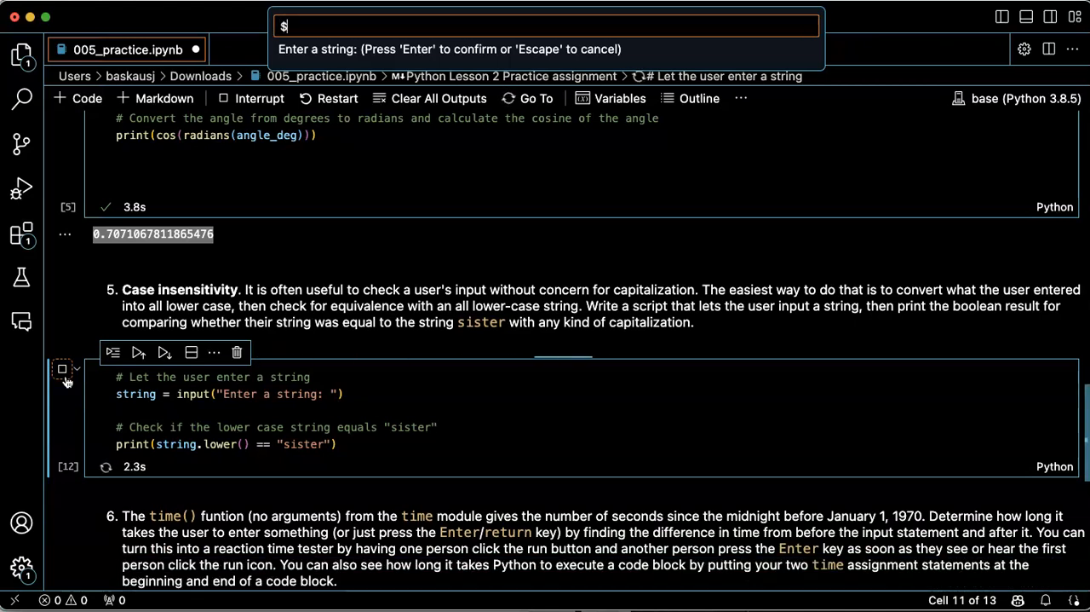
text(ister)
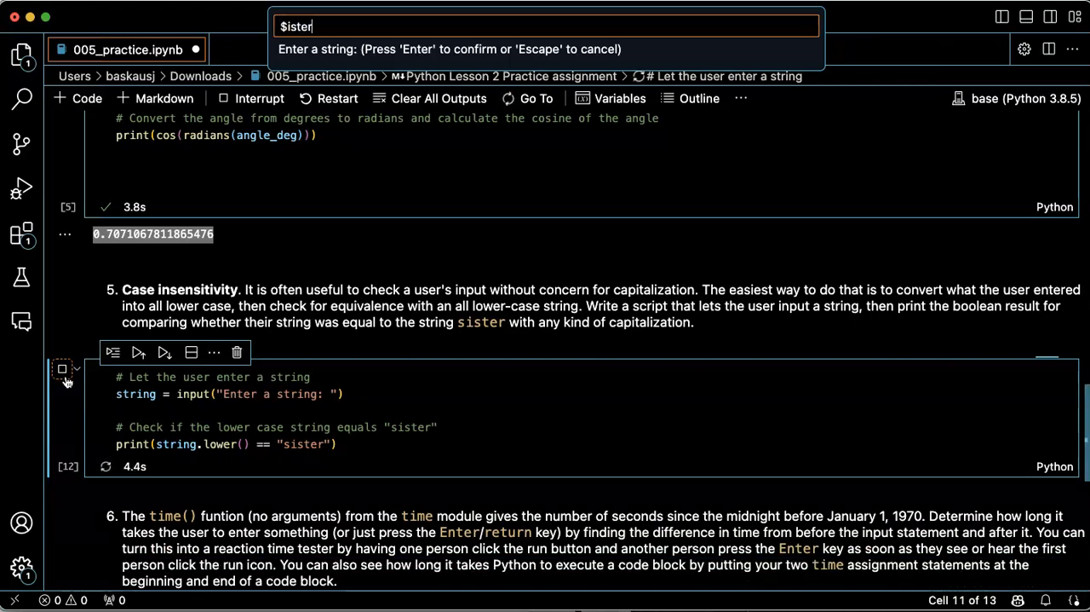
key(Return)
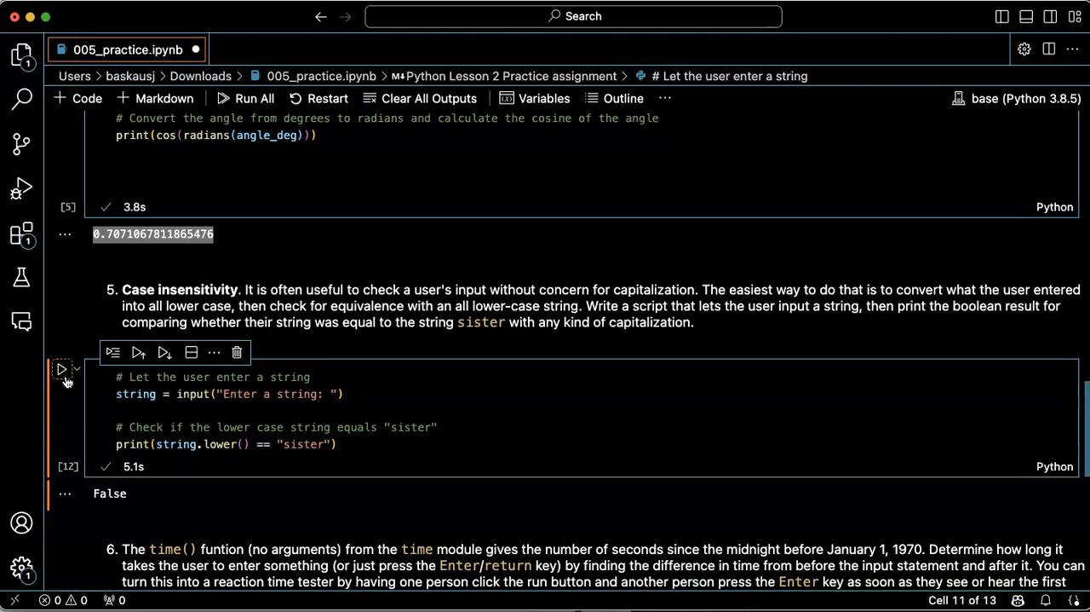